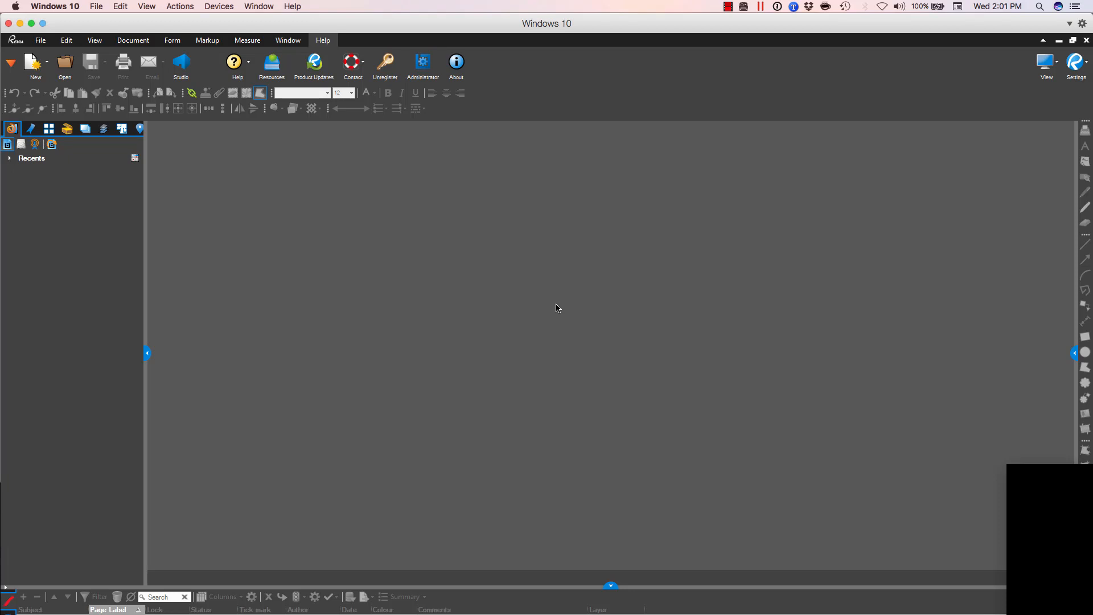
pyautogui.moveTo(492, 139)
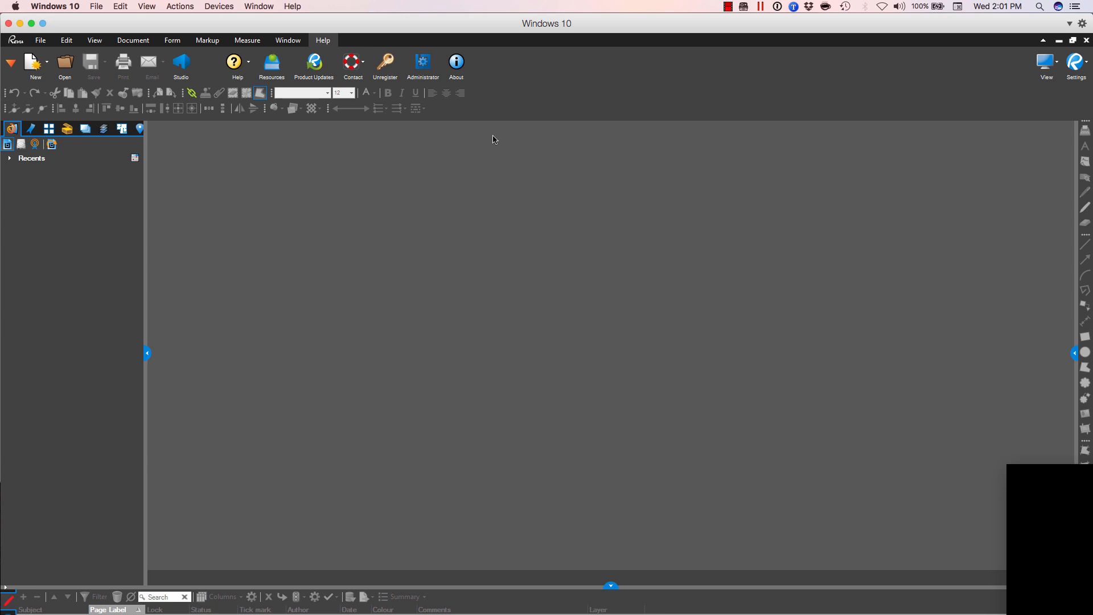
pyautogui.moveTo(416, 246)
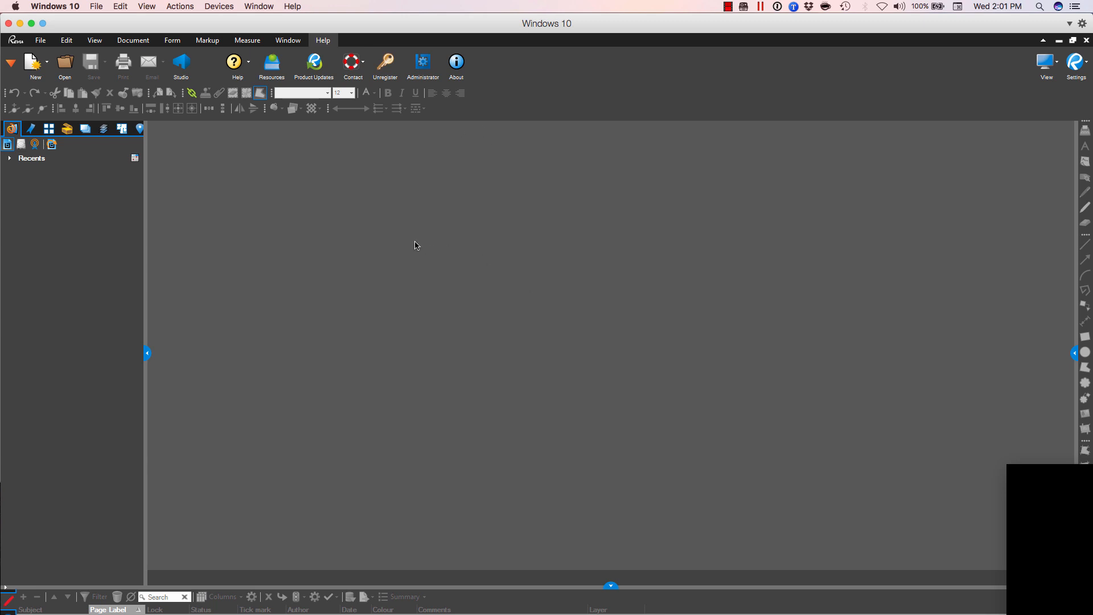
pyautogui.moveTo(230, 172)
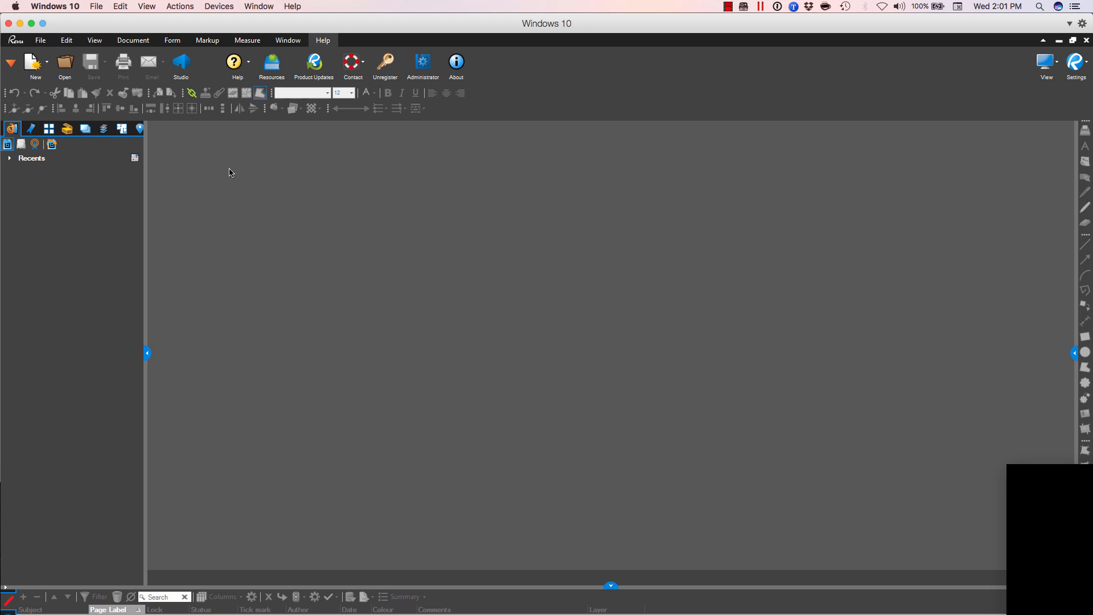
pyautogui.moveTo(385, 60)
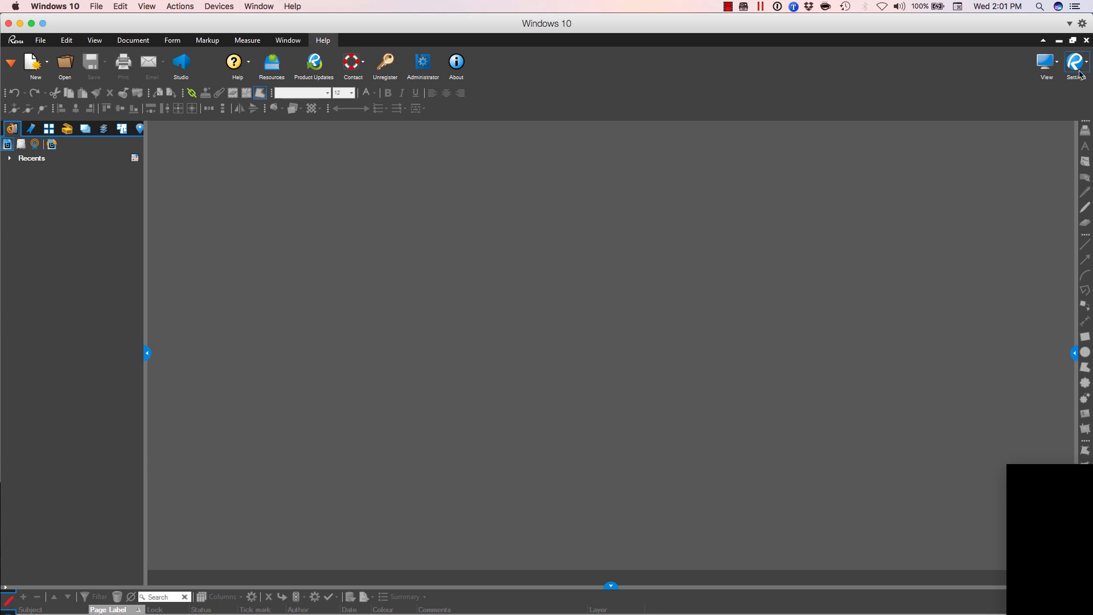
# Step: Open Preferences from the Settings menu and show its General page
pyautogui.click(1076, 62)
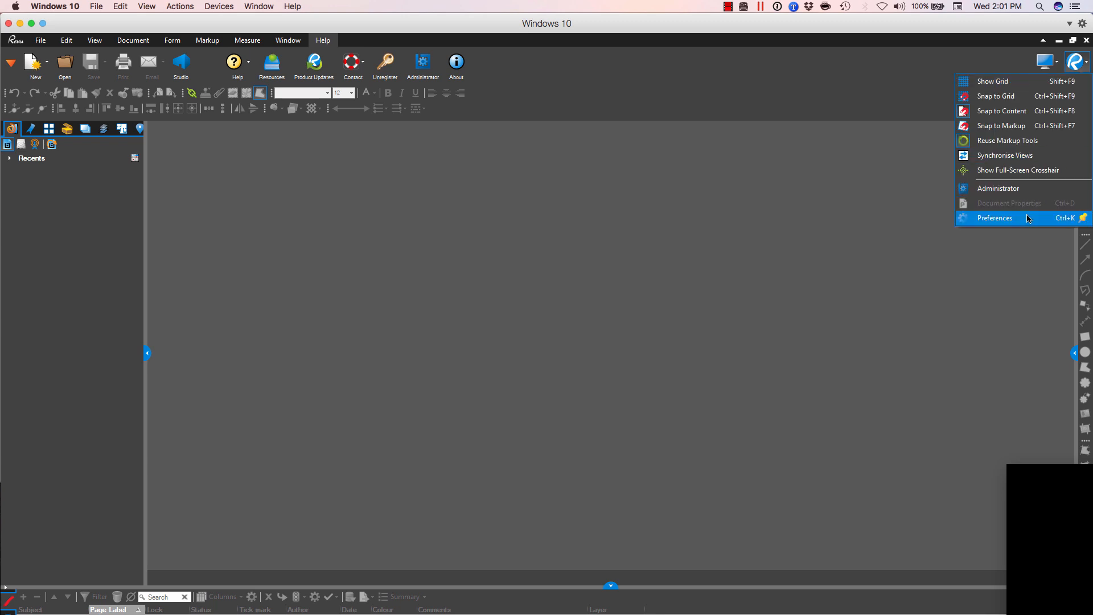
pyautogui.click(995, 218)
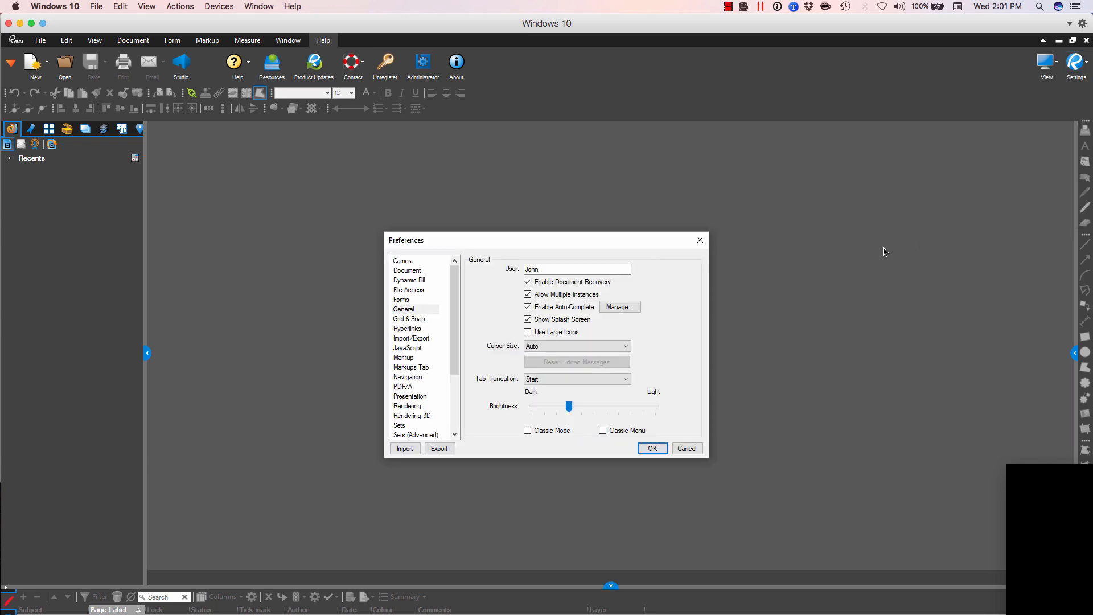
pyautogui.click(404, 309)
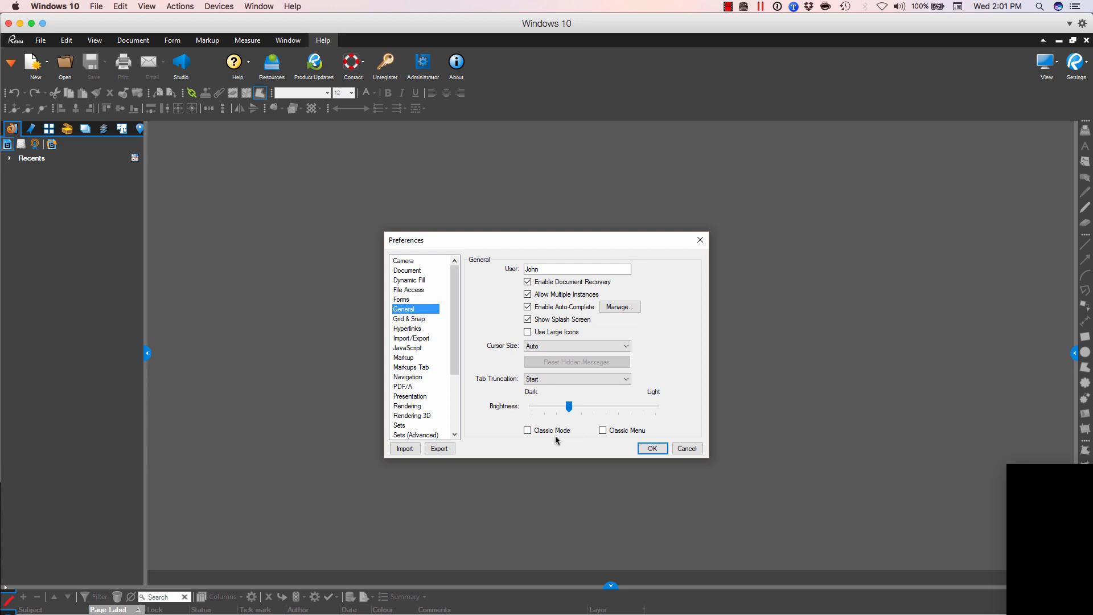
pyautogui.moveTo(605, 451)
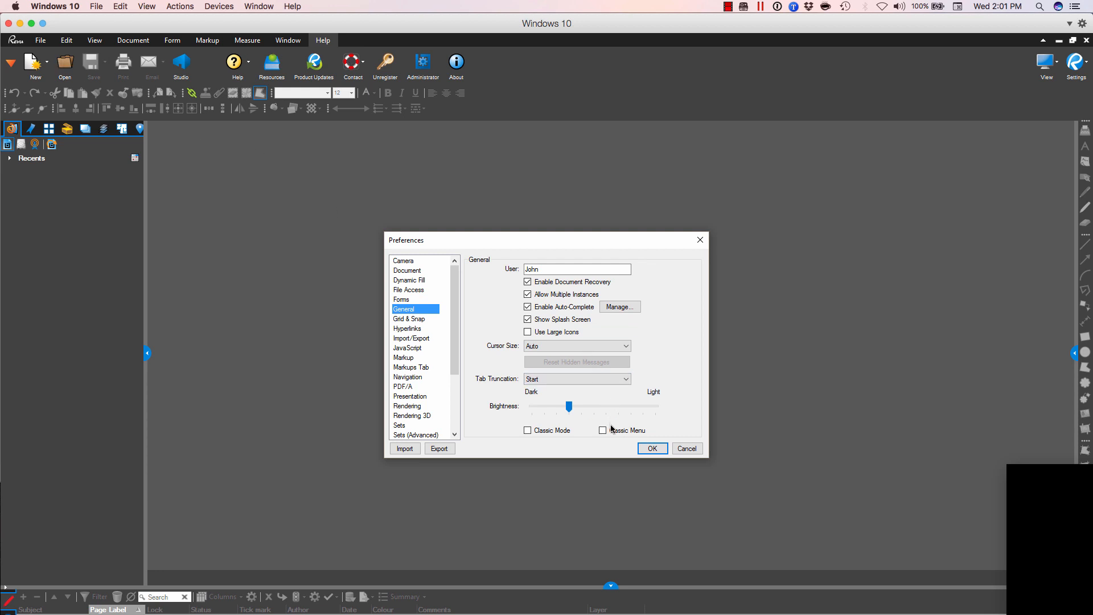
pyautogui.click(602, 431)
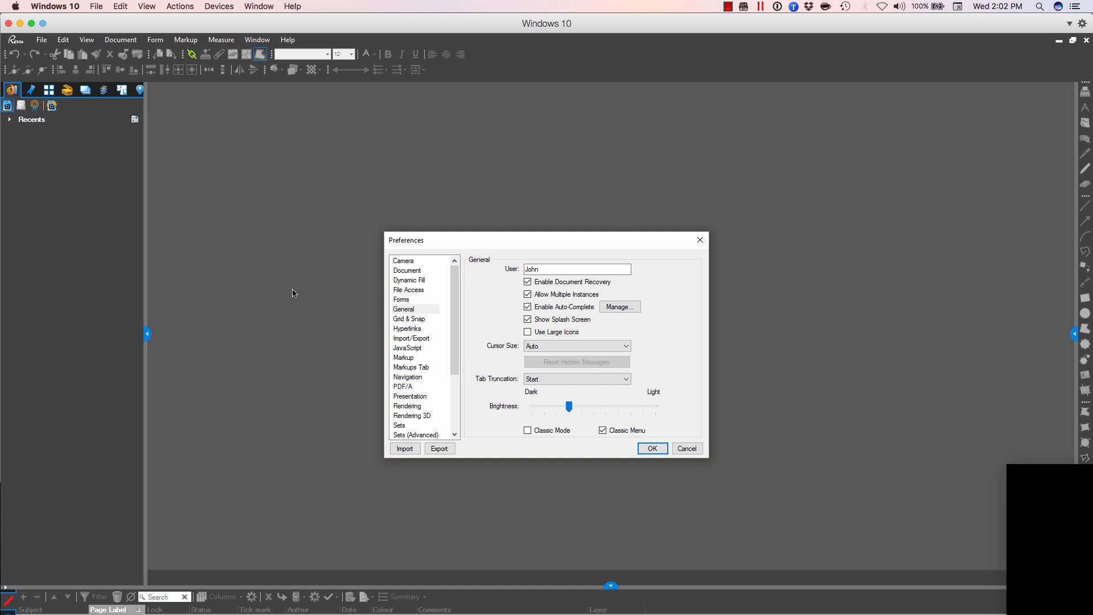
pyautogui.moveTo(298, 288)
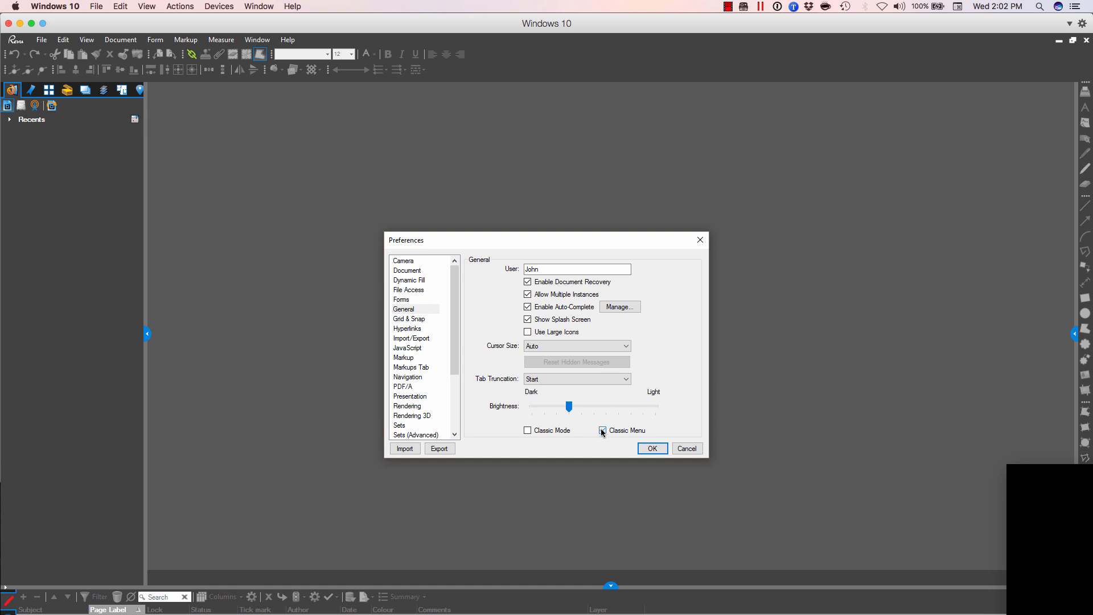
pyautogui.click(602, 431)
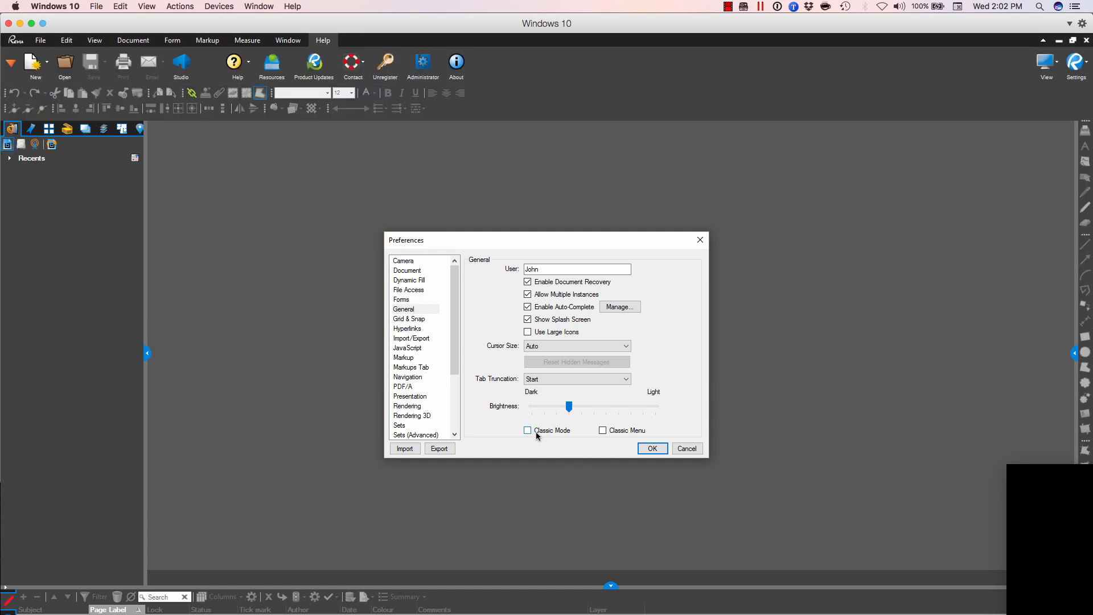
# Step: Enable Classic Mode in General preferences and move the dialog lower on screen
pyautogui.click(527, 431)
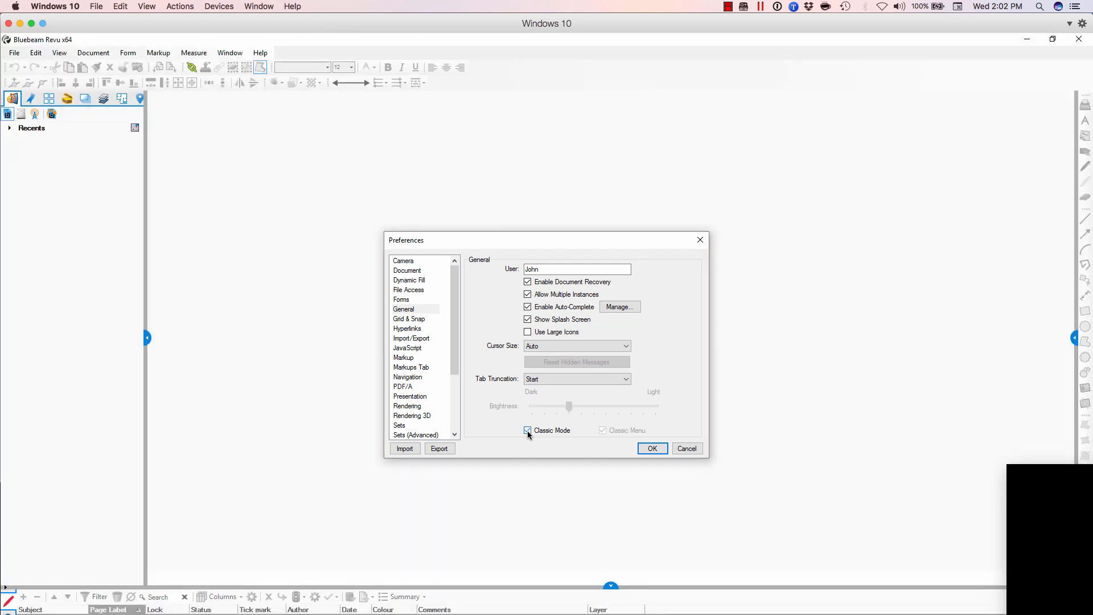
pyautogui.moveTo(545, 240); pyautogui.dragTo(544, 300)
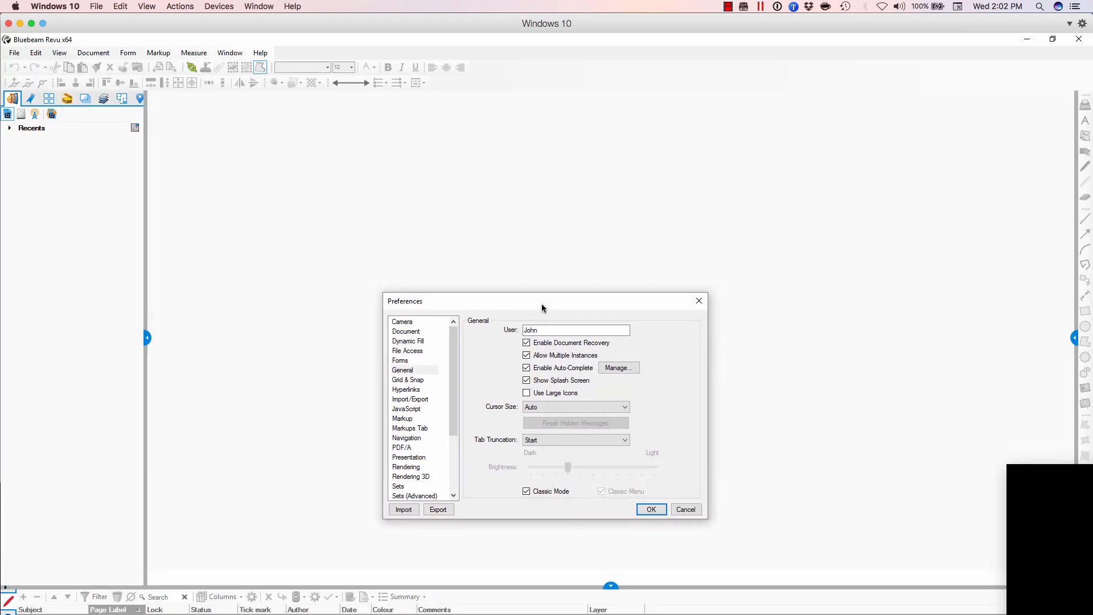
pyautogui.moveTo(1014, 58)
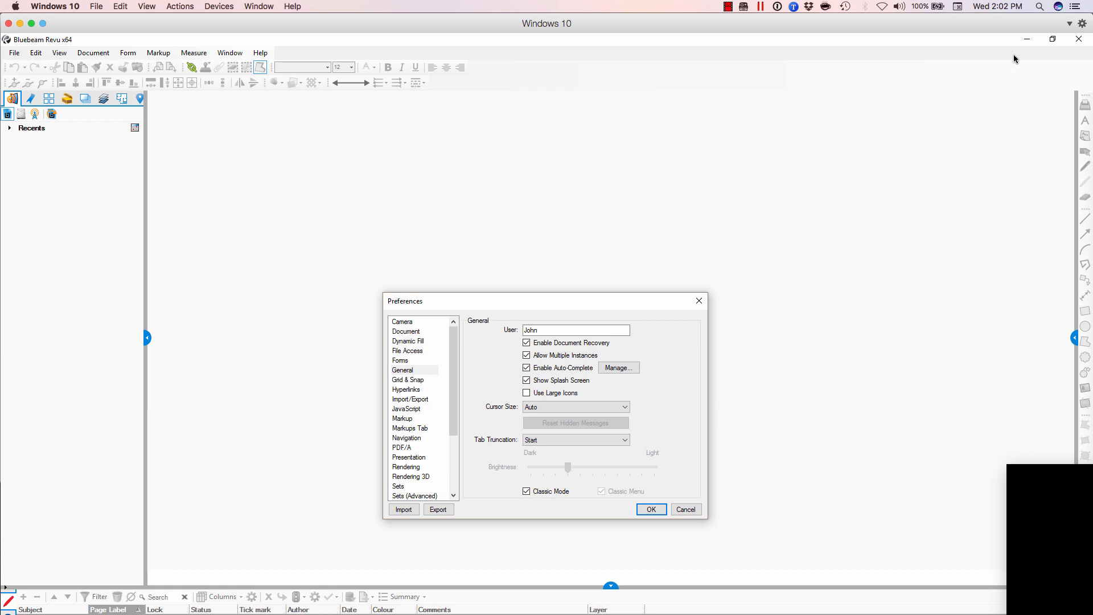
pyautogui.moveTo(822, 170)
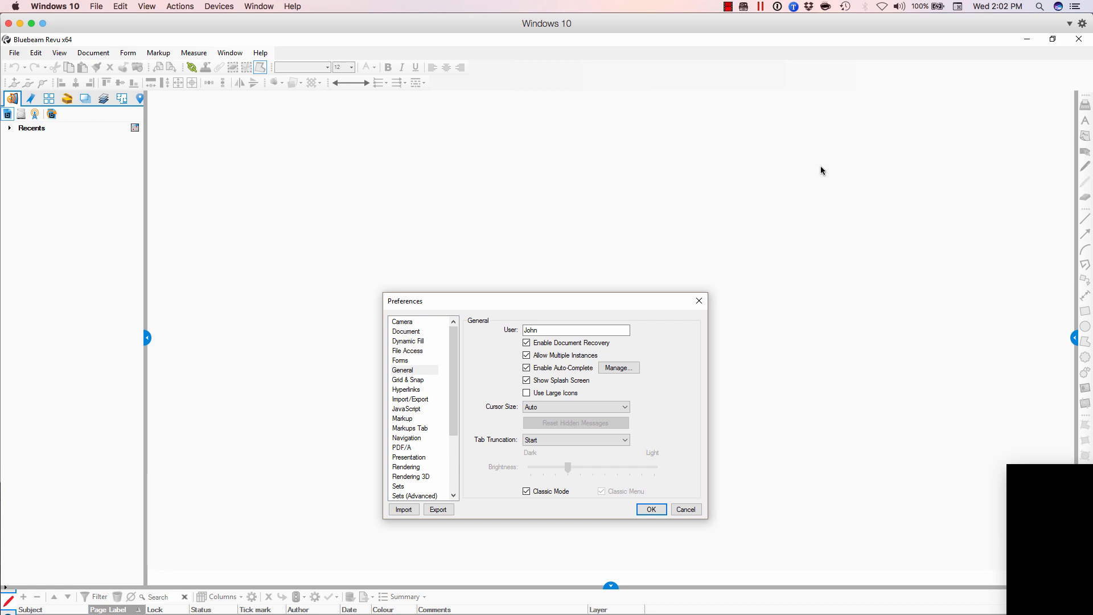
# Step: Disable Classic Mode and confirm with OK, restoring the dark modern workspace
pyautogui.click(527, 492)
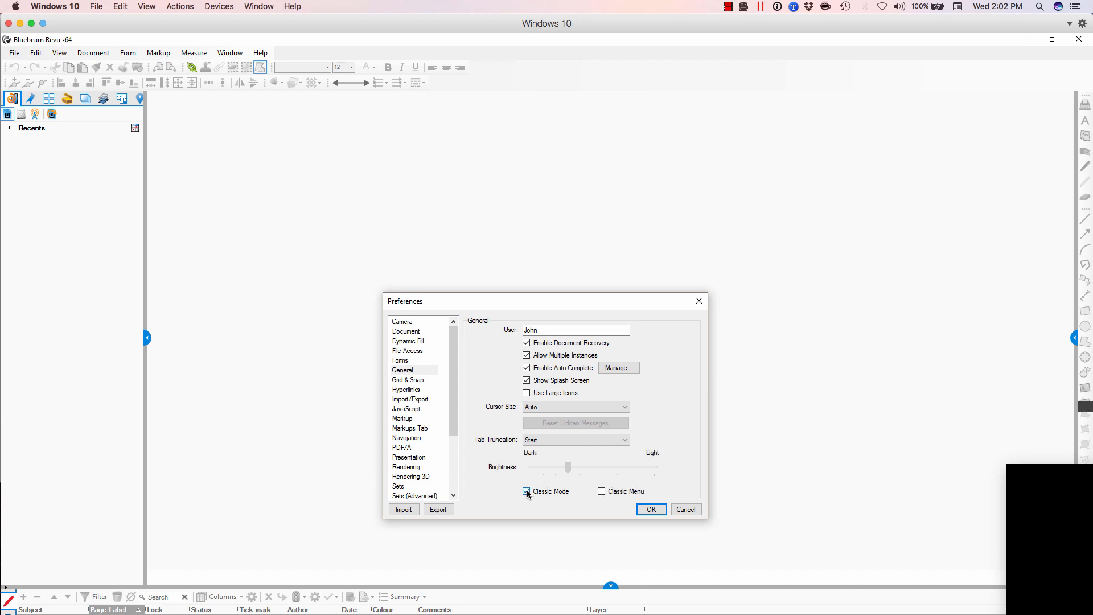
pyautogui.click(526, 491)
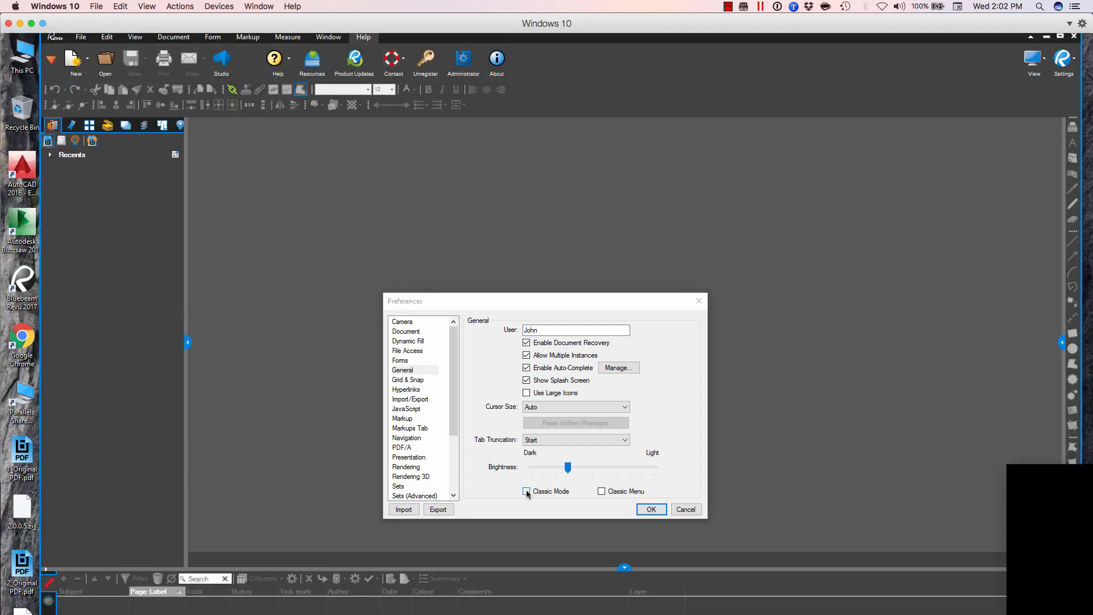
pyautogui.click(650, 509)
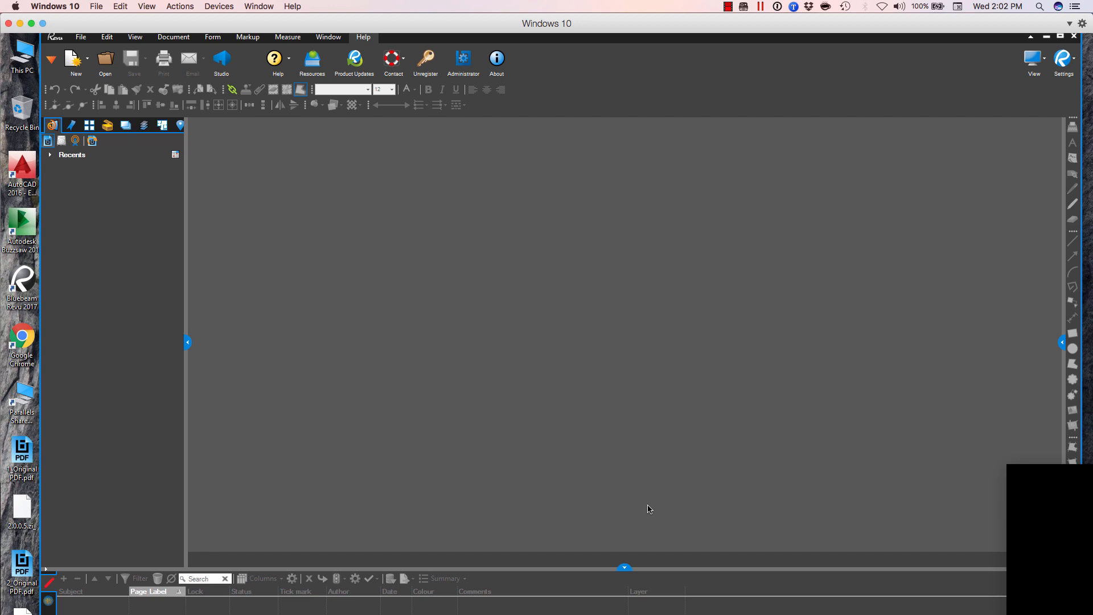